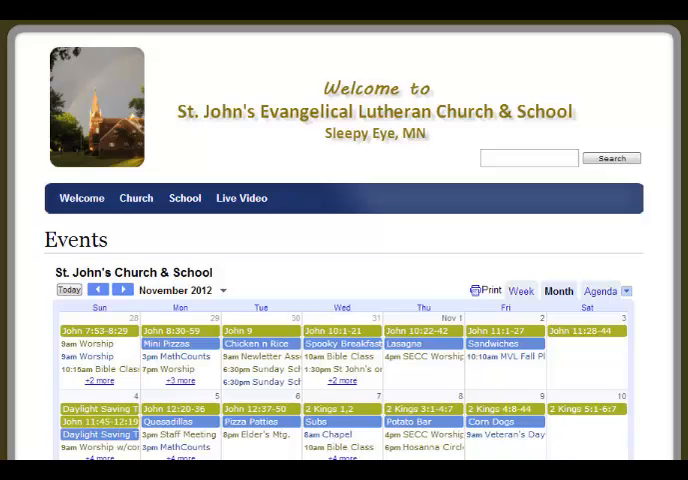
Step: Bring up the Print My Cal window set to December 2012
left_click(489, 290)
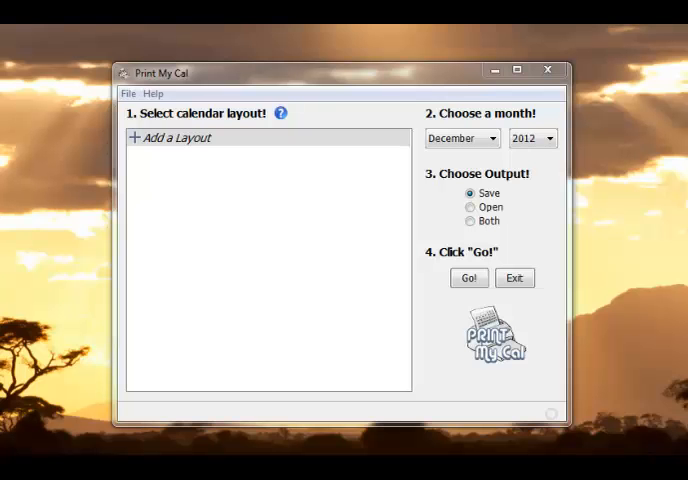
mouse_move(391, 332)
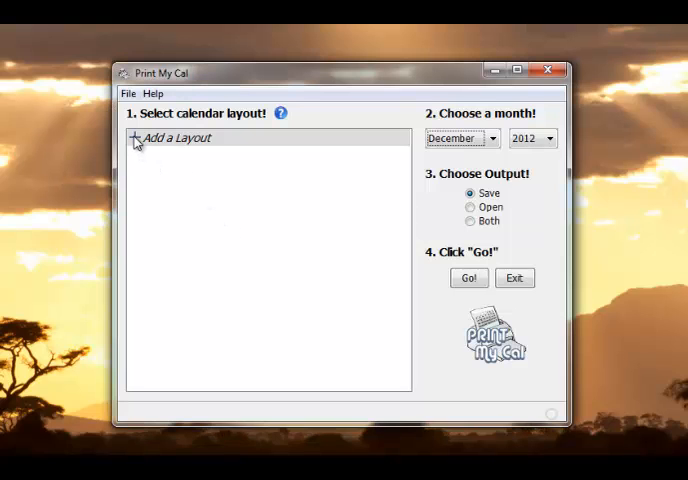
Step: Create the layout 'Sallie's Layout' on Letter page size in landscape orientation
left_click(172, 138)
type("Sallie's")
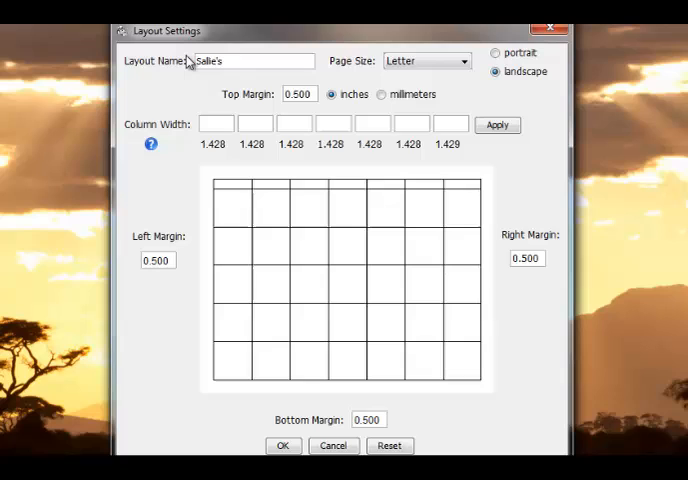
type("Layout")
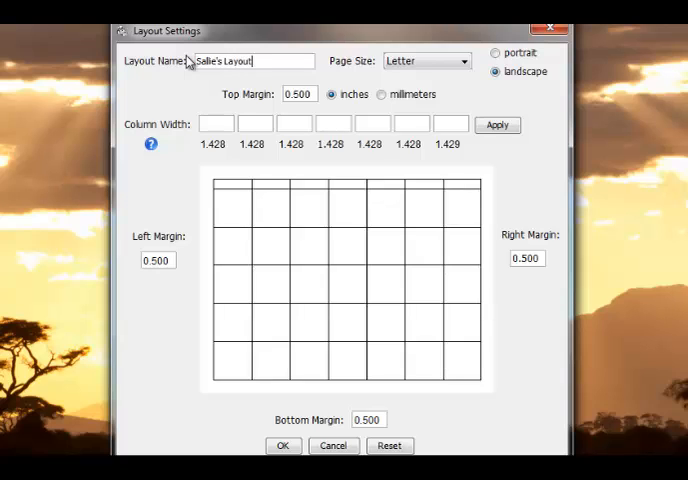
mouse_move(303, 212)
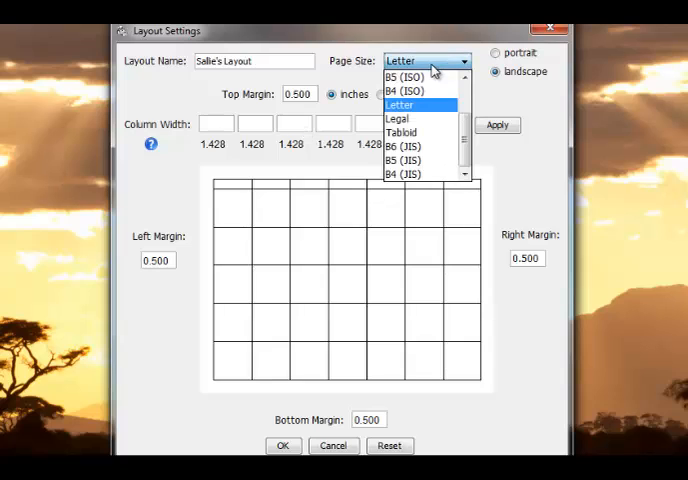
left_click(399, 104)
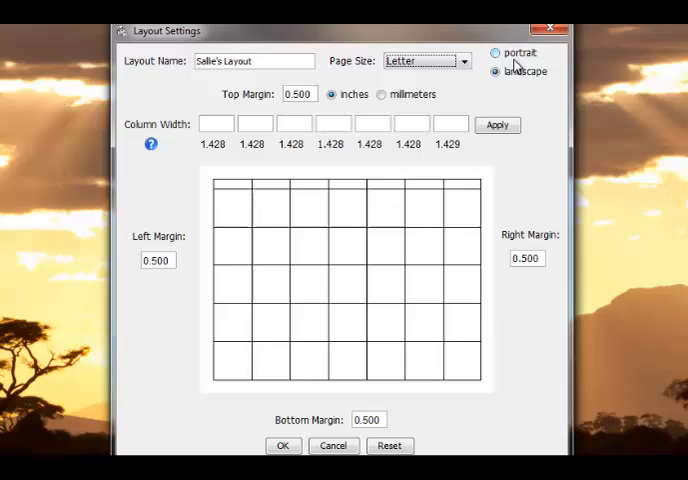
left_click(495, 71)
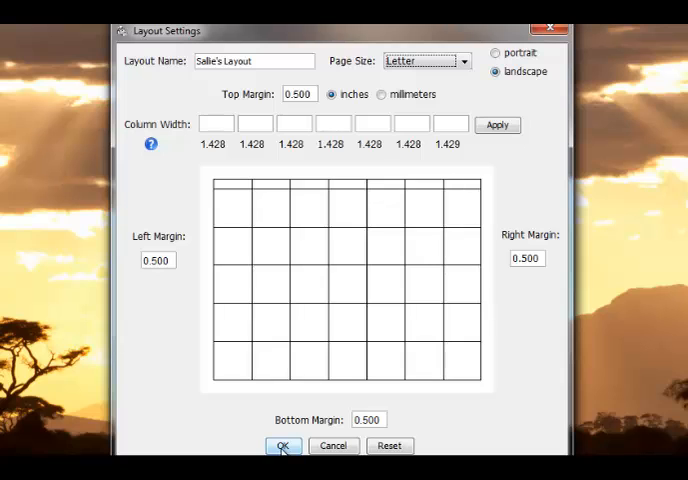
left_click(283, 446)
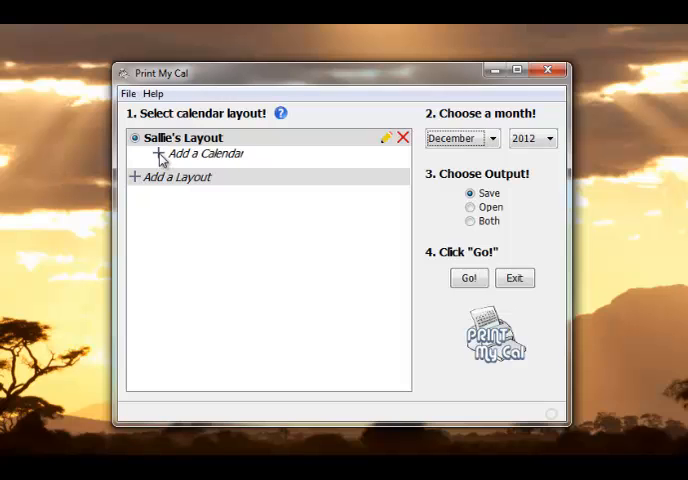
Step: Start adding a calendar and launch Google's permission request page in the browser
left_click(205, 153)
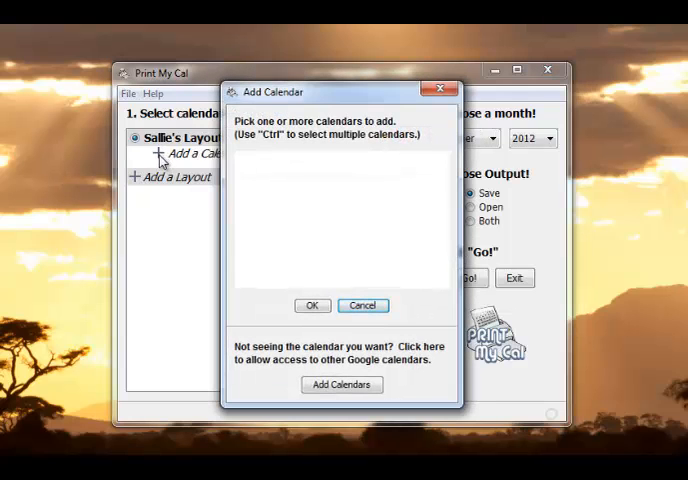
mouse_move(310, 219)
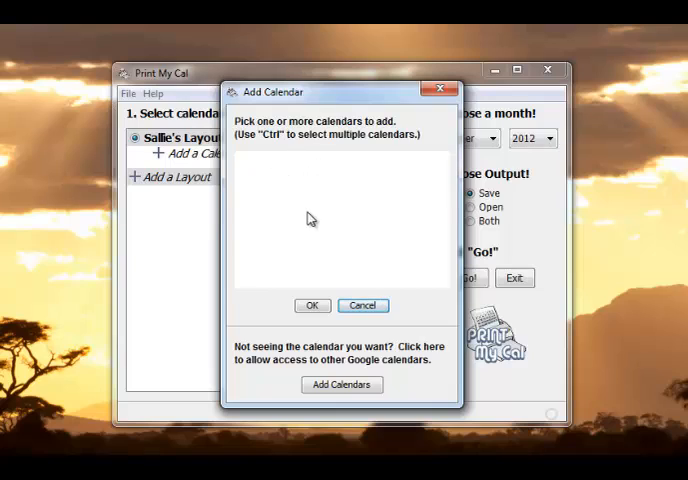
mouse_move(337, 255)
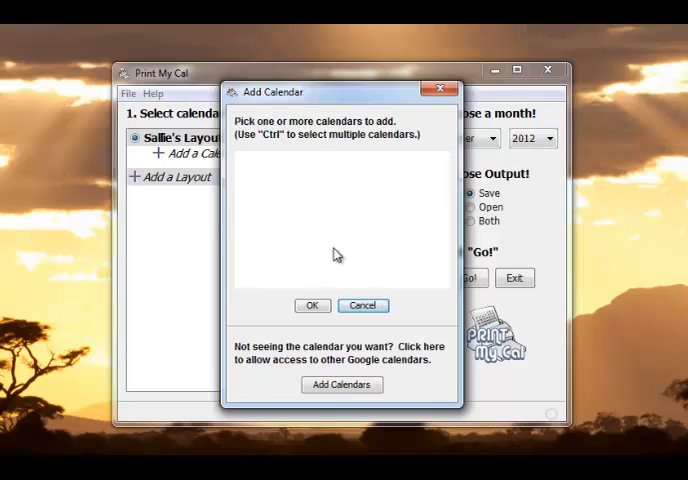
mouse_move(345, 336)
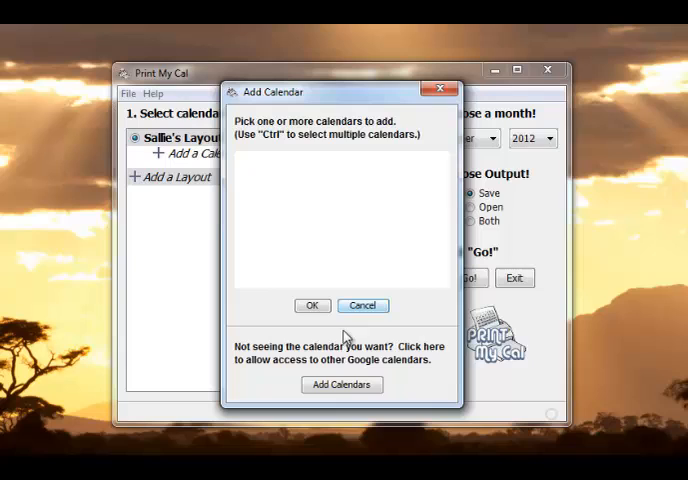
mouse_move(332, 250)
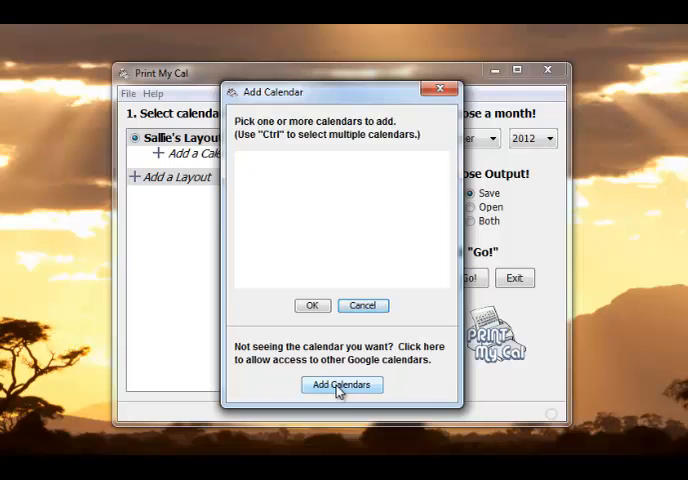
left_click(341, 385)
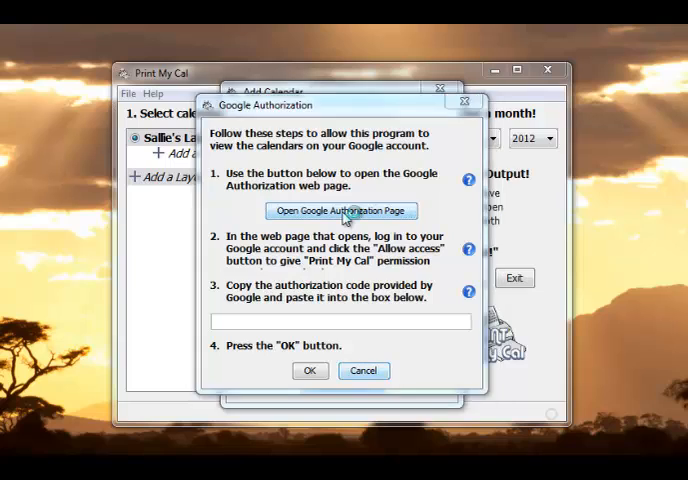
left_click(340, 211)
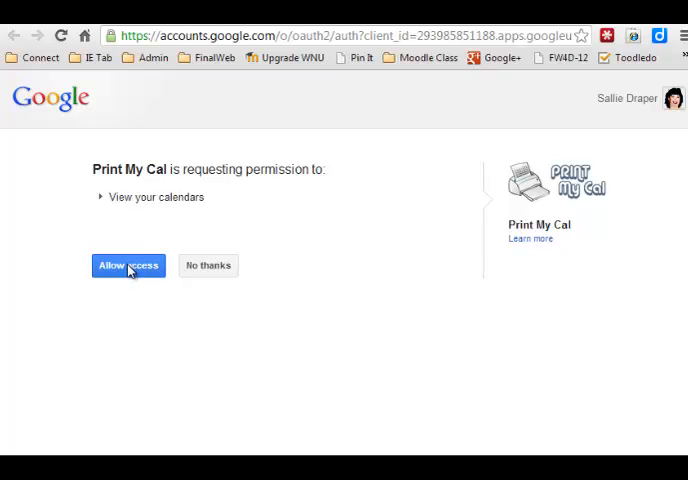
mouse_move(125, 287)
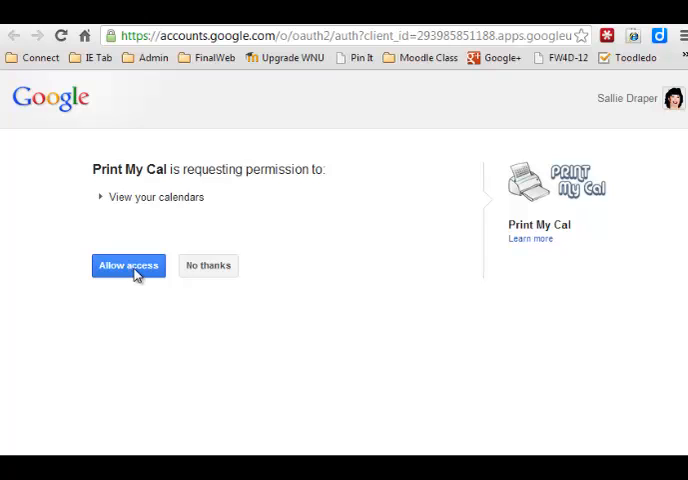
Step: Allow Print My Cal to view the Google calendars so the authorization code is shown
left_click(128, 265)
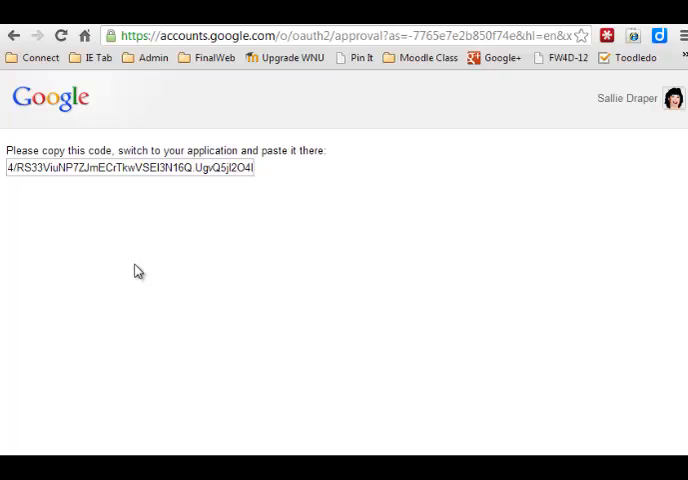
mouse_move(99, 177)
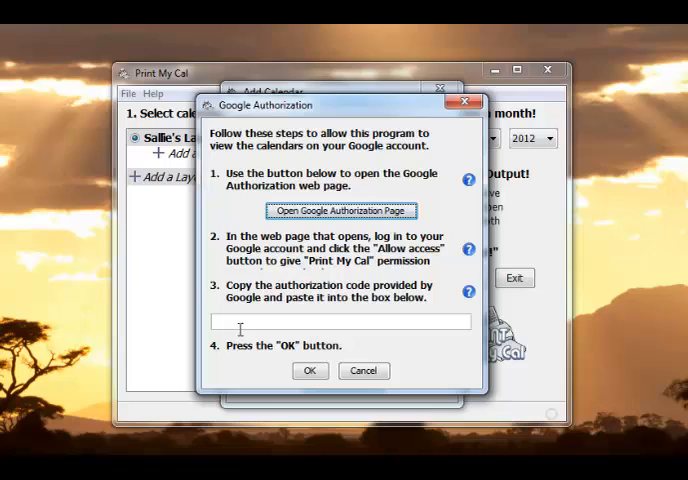
Step: Paste the Google authorization code and confirm it to list the available calendars
left_click(339, 321)
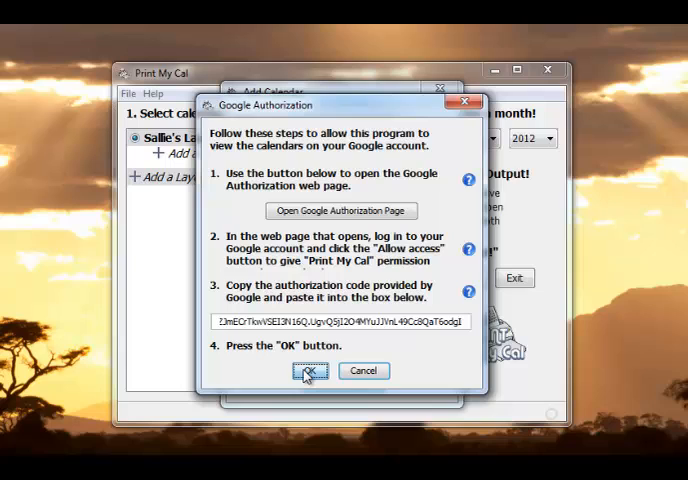
left_click(312, 371)
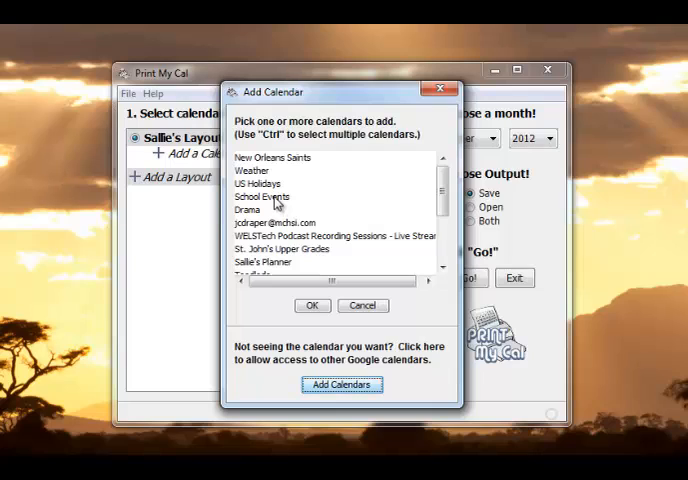
Step: Add the School Events and Church Events calendars to Sallie's Layout
left_click(266, 196)
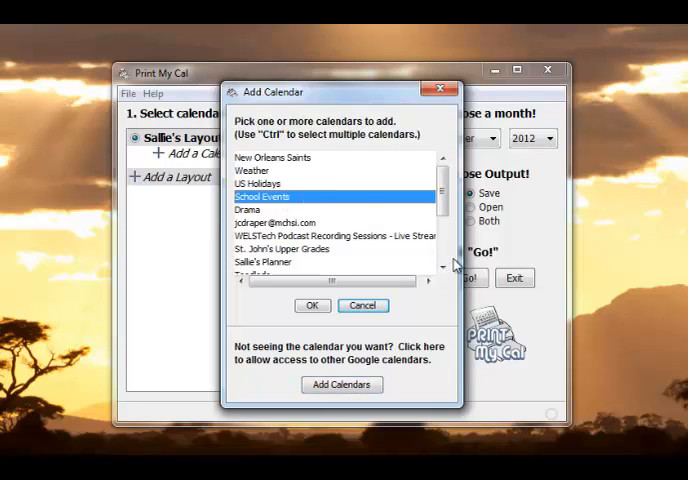
scroll("down", 3)
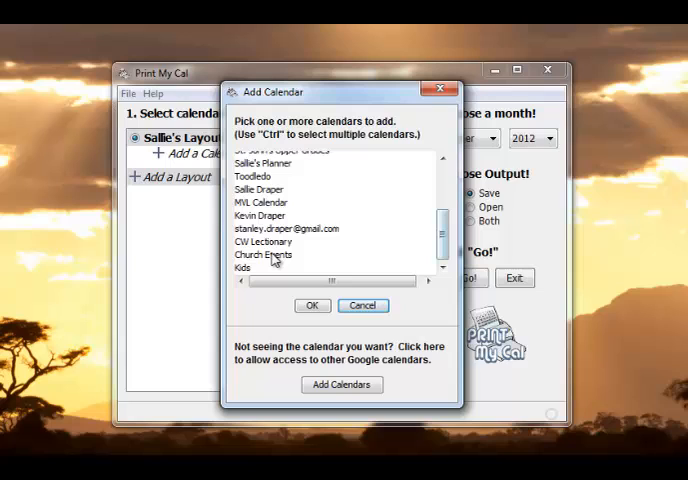
left_click(264, 254)
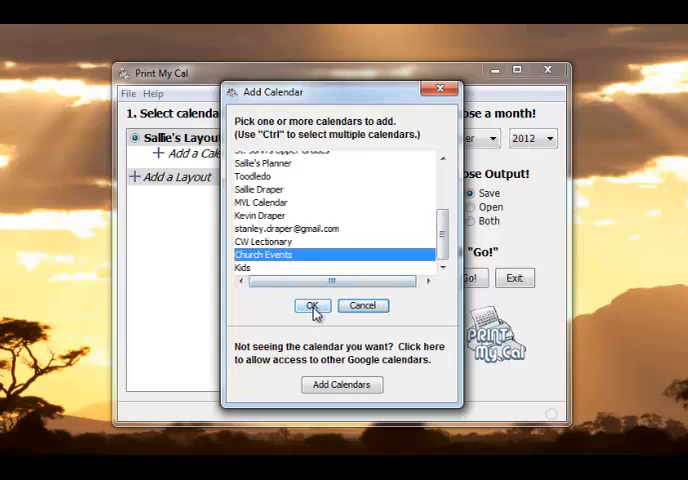
left_click(312, 306)
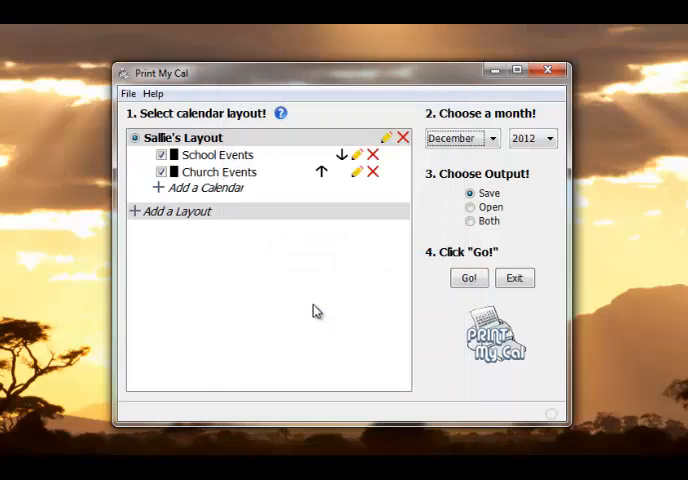
mouse_move(308, 303)
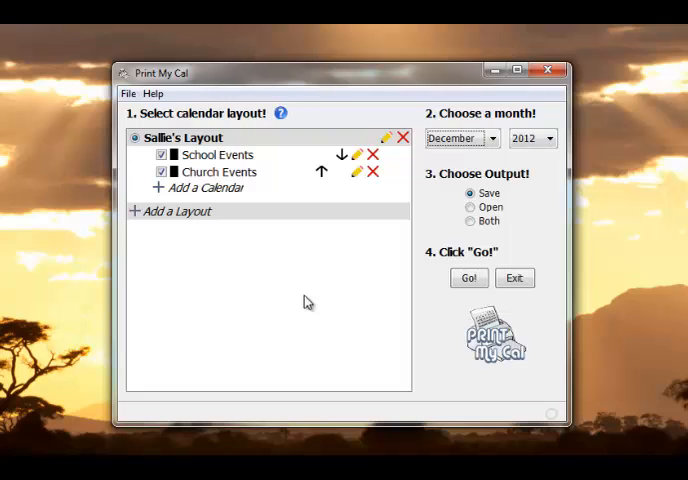
mouse_move(188, 189)
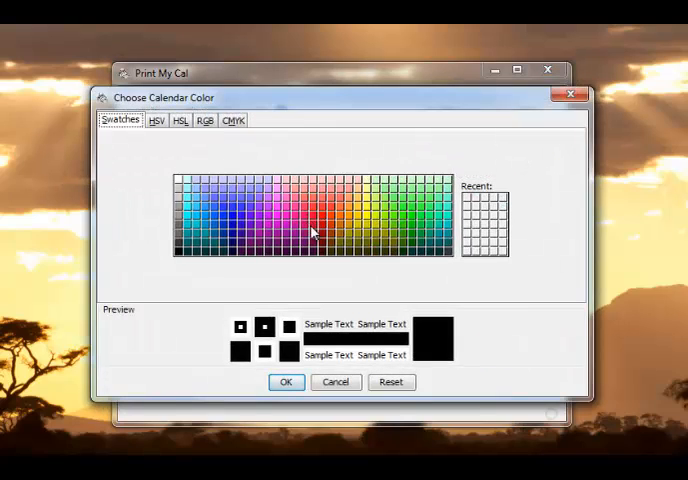
Step: Confirm the chosen calendar color so Church Events is blue and School Events red
left_click(286, 382)
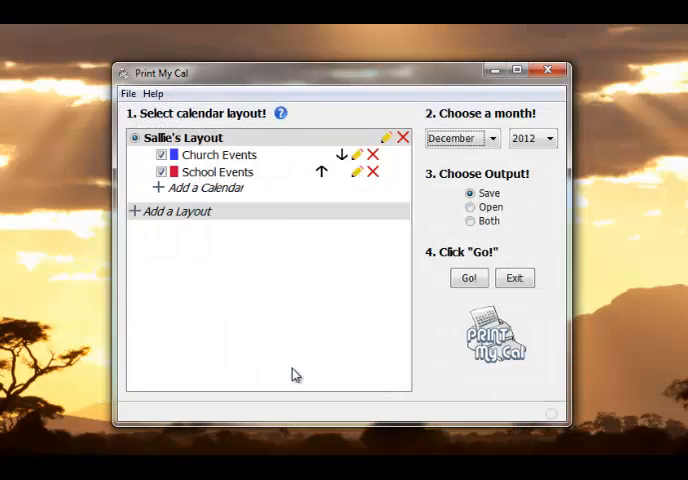
mouse_move(421, 203)
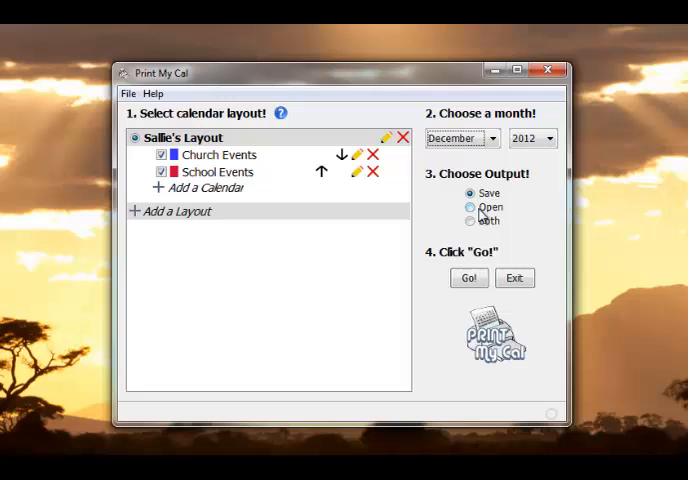
Step: Set output to Open and generate the December 2012 month calendar document with Go!
left_click(470, 207)
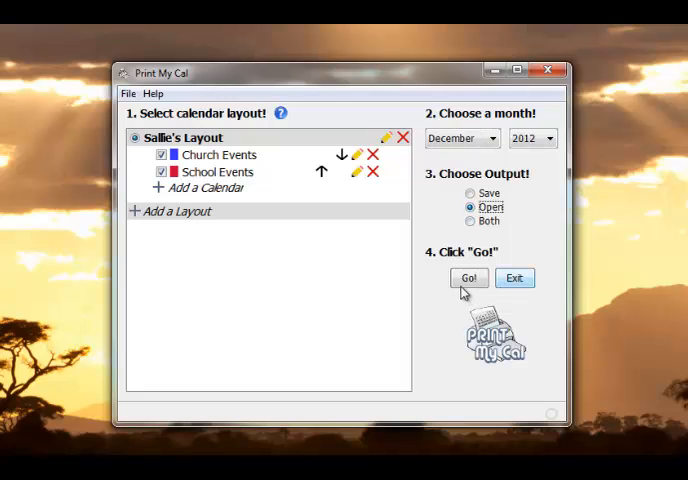
left_click(468, 277)
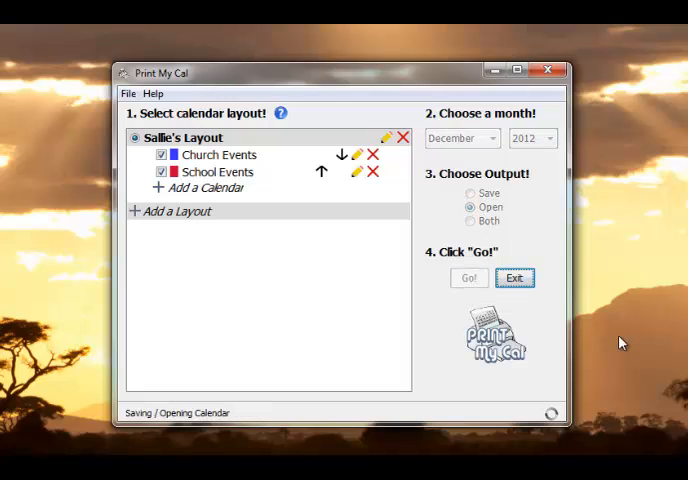
left_click(468, 277)
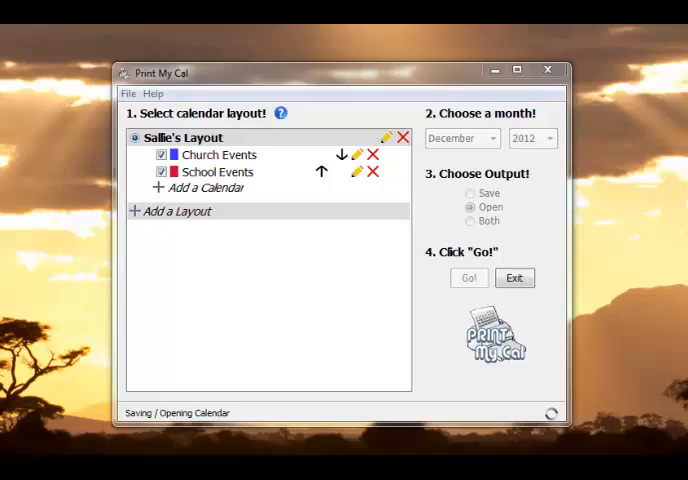
left_click(468, 278)
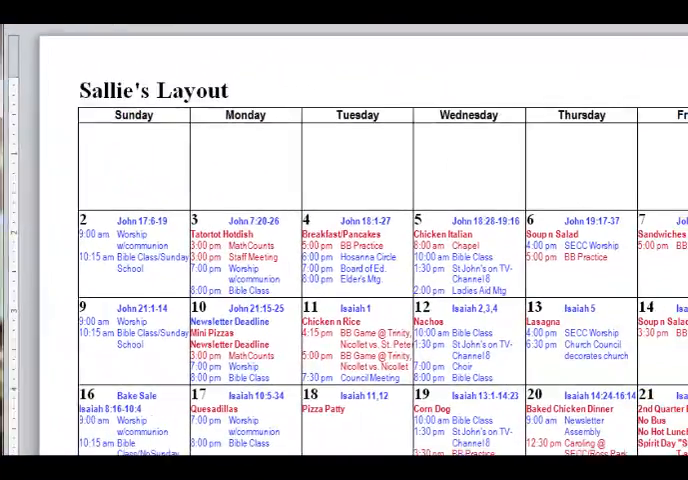